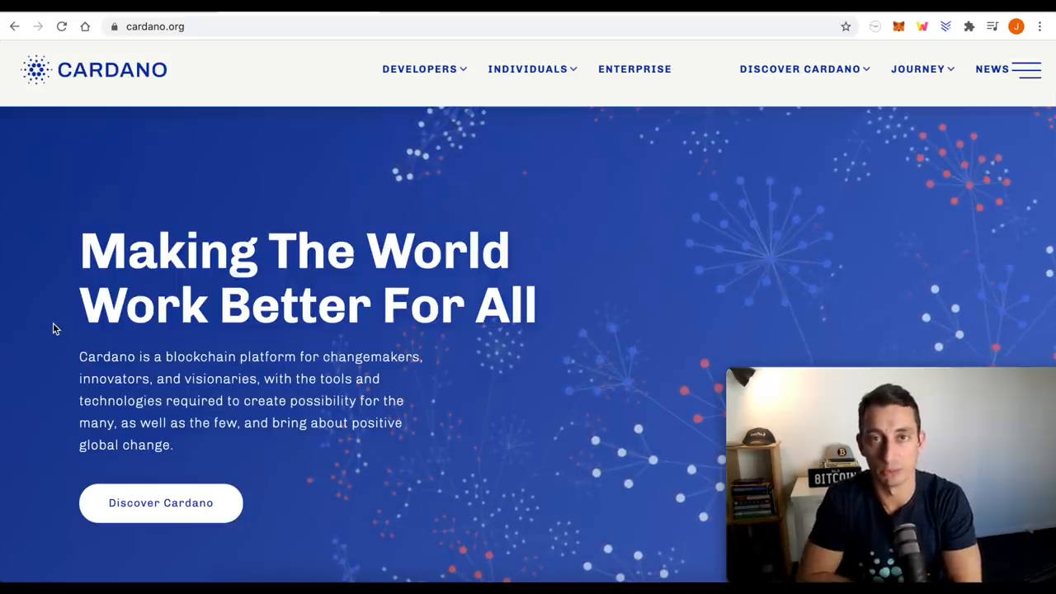
{"action": "mouse_move", "coordinate": [165, 49]}
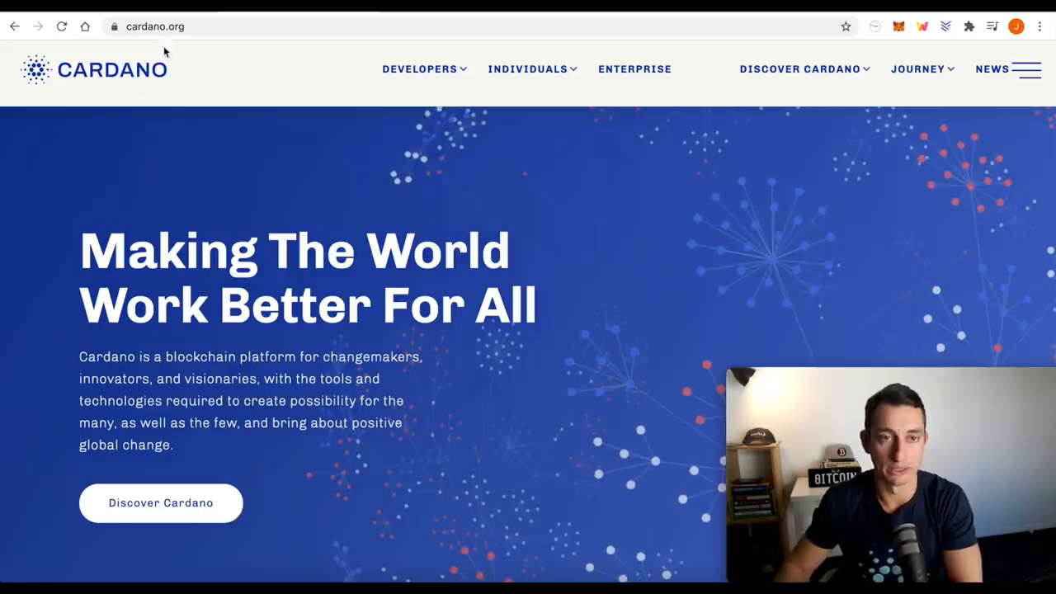
{"action": "mouse_move", "coordinate": [648, 197]}
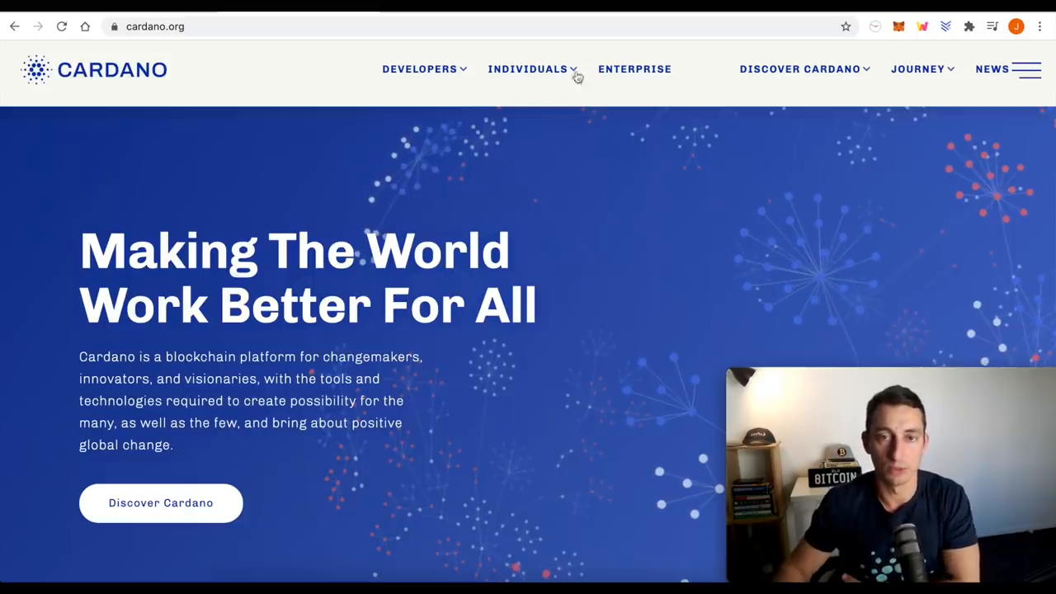
Expand the Individuals menu on Cardano.org to show its wallet options
{"action": "left_click", "coordinate": [528, 68]}
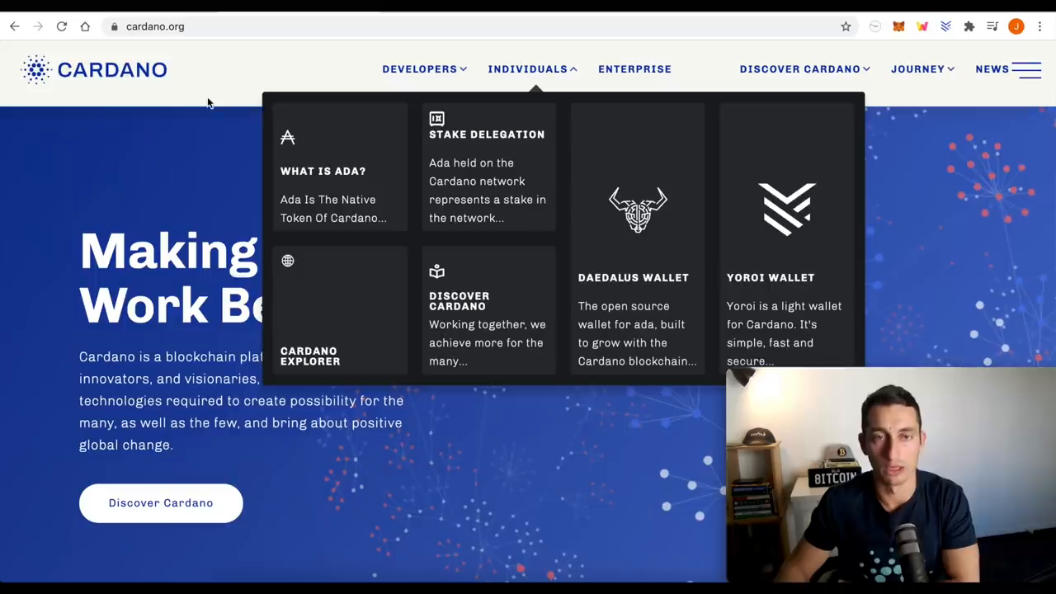
{"action": "mouse_move", "coordinate": [637, 227]}
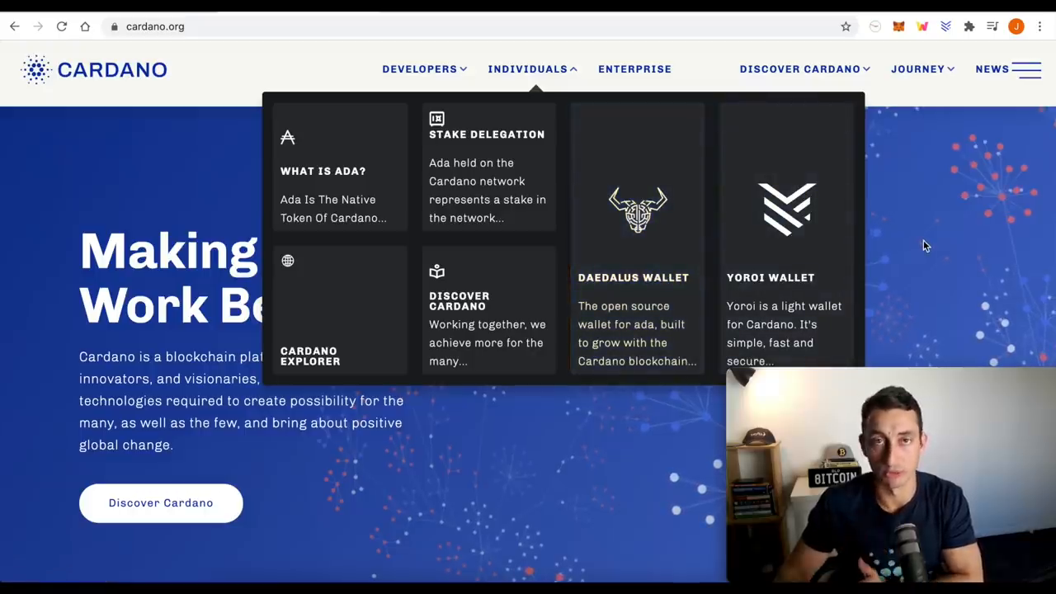
{"action": "mouse_move", "coordinate": [930, 244]}
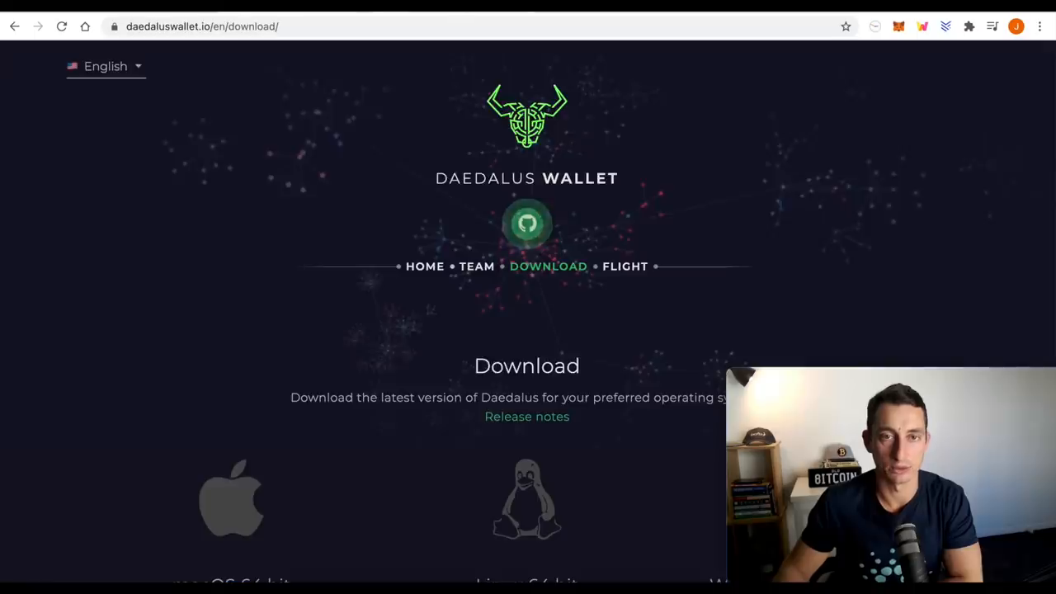
{"action": "scroll", "scroll_direction": "down", "scroll_amount": 3}
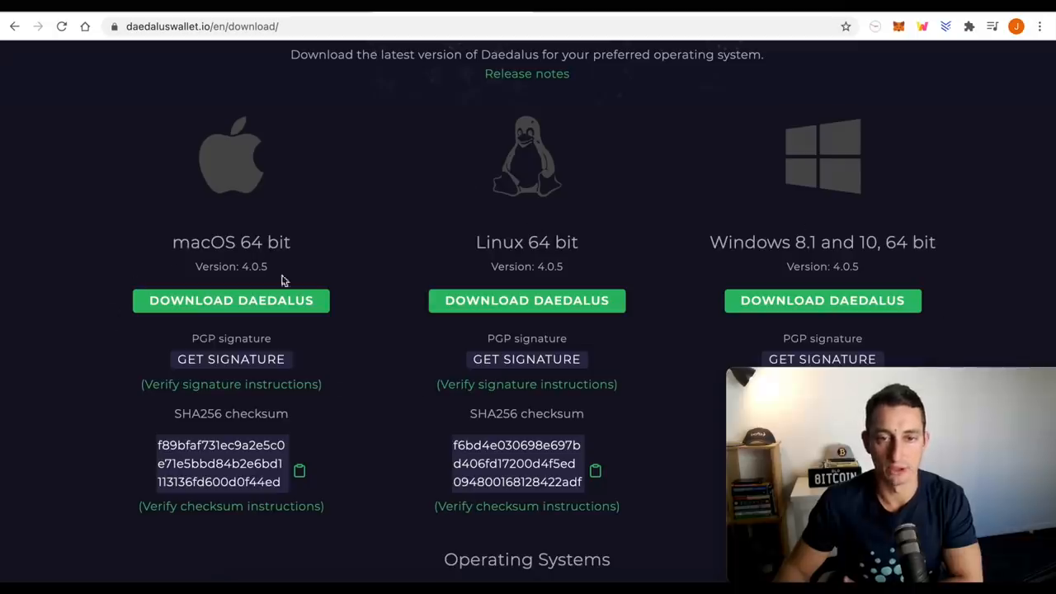
{"action": "mouse_move", "coordinate": [421, 270]}
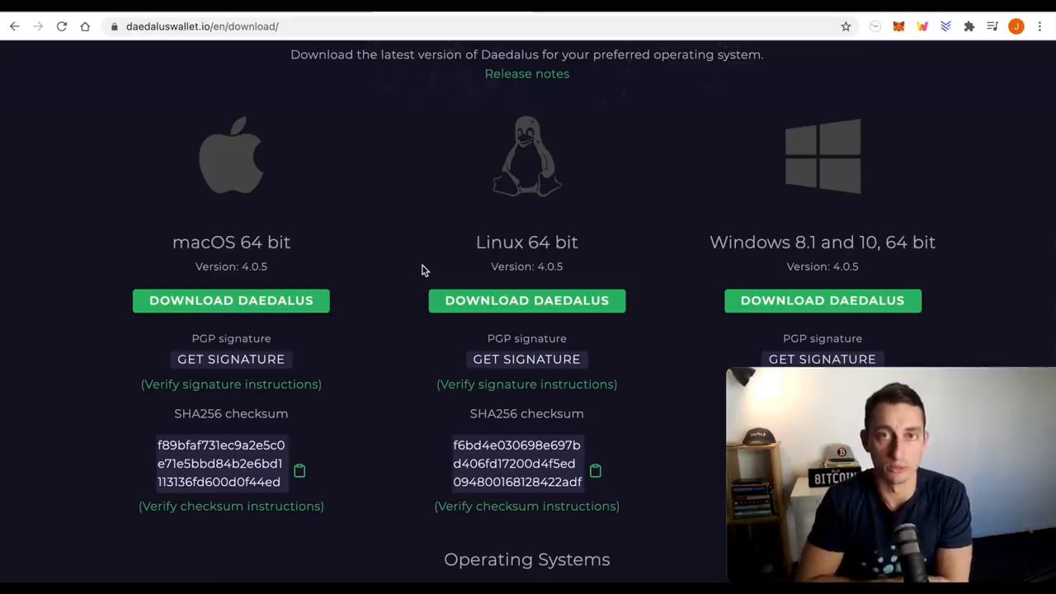
{"action": "scroll", "scroll_direction": "up", "scroll_amount": 3}
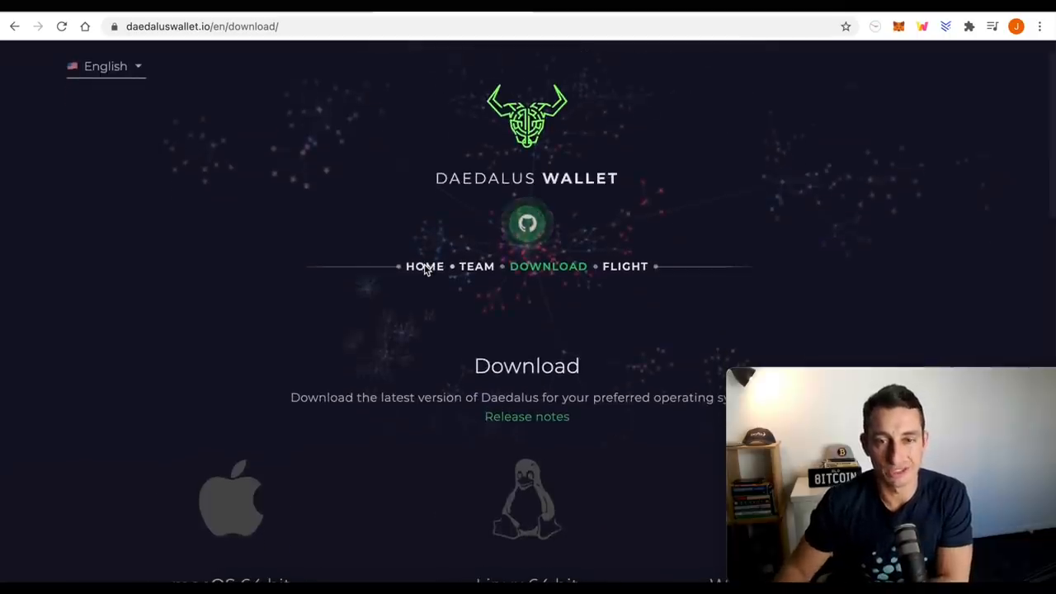
{"action": "mouse_move", "coordinate": [187, 332]}
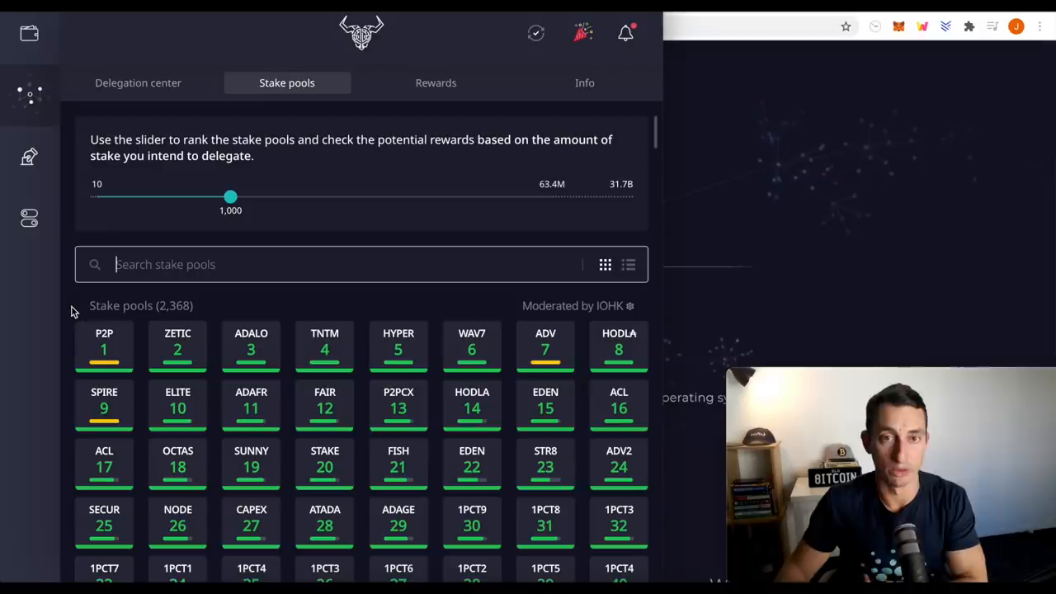
{"action": "mouse_move", "coordinate": [197, 316]}
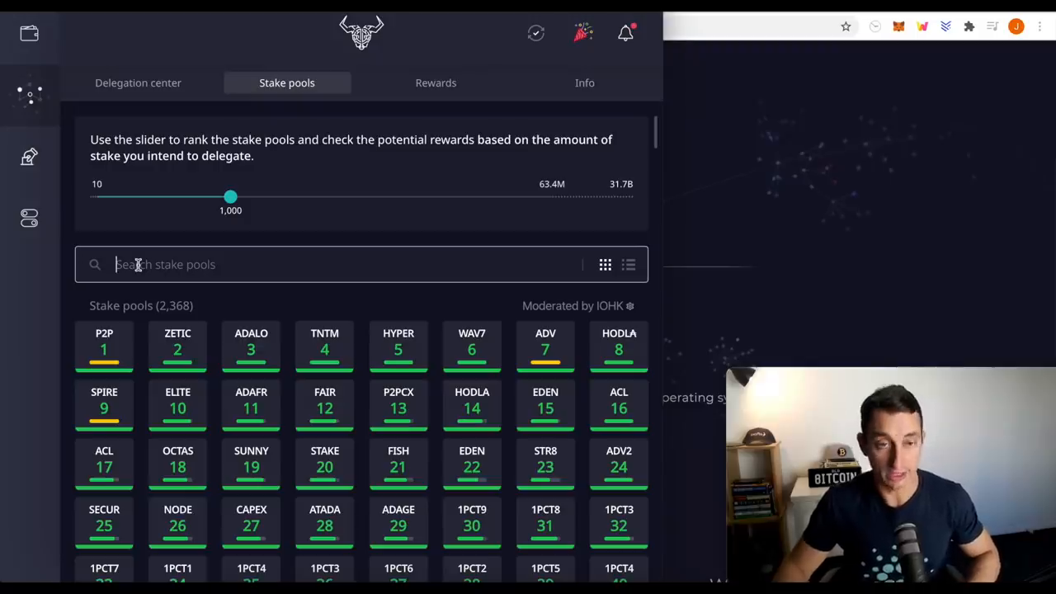
{"action": "mouse_move", "coordinate": [129, 273]}
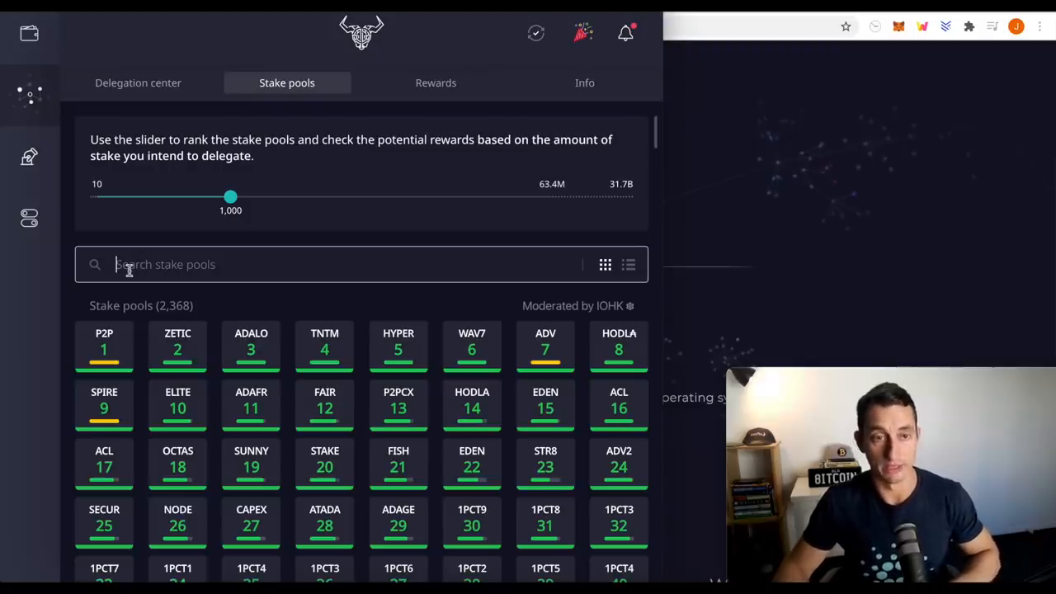
Search the stake pools for 'tia' and open the TIA pool's details
{"action": "type", "text": "tia"}
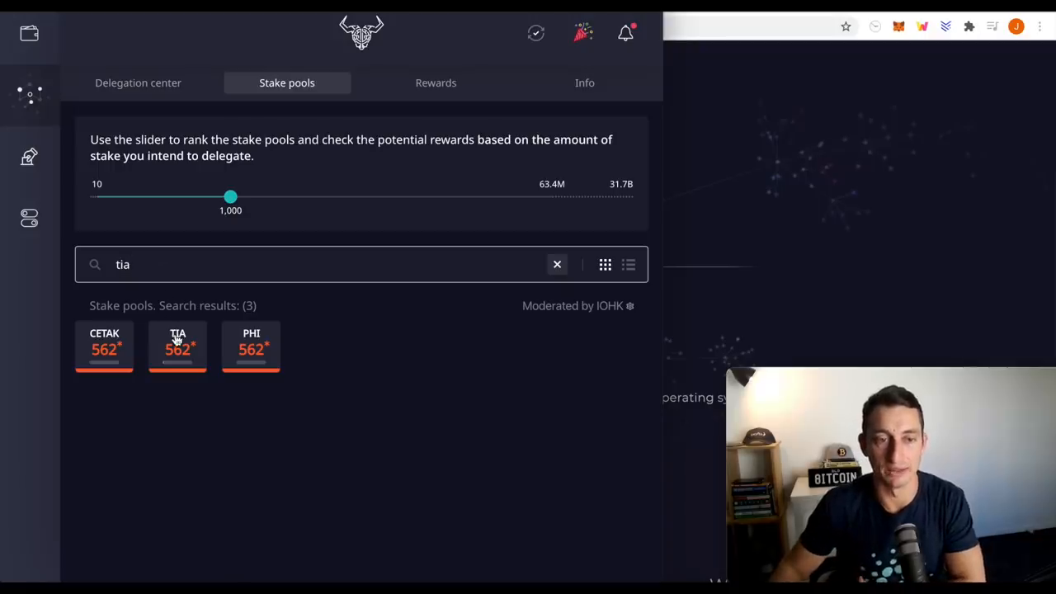
{"action": "left_click", "coordinate": [178, 345]}
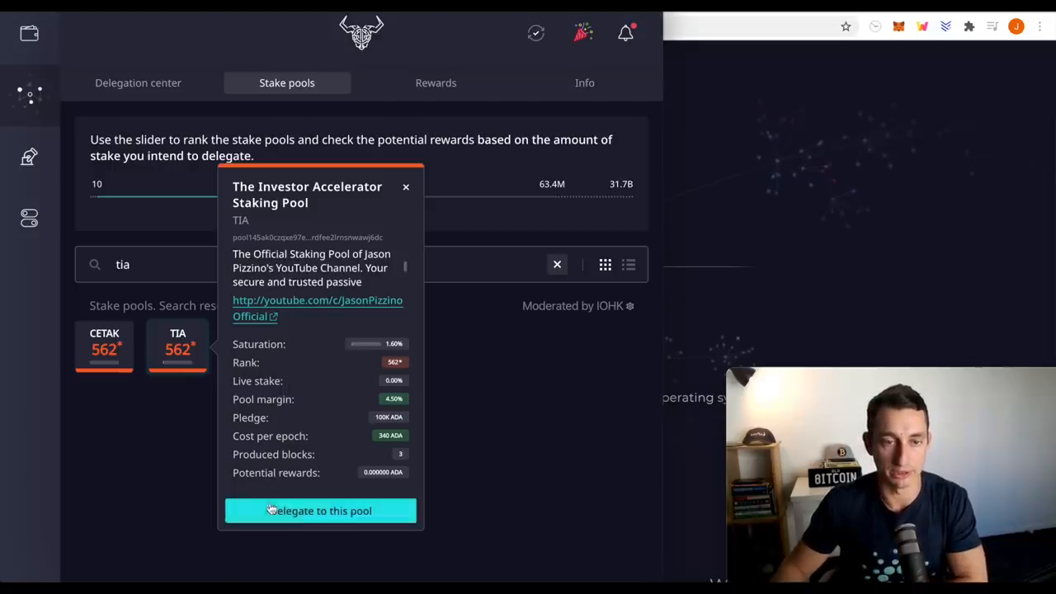
Attempt delegating to TIA, then close the 10 ADA minimum unavailable notice
{"action": "left_click", "coordinate": [320, 510]}
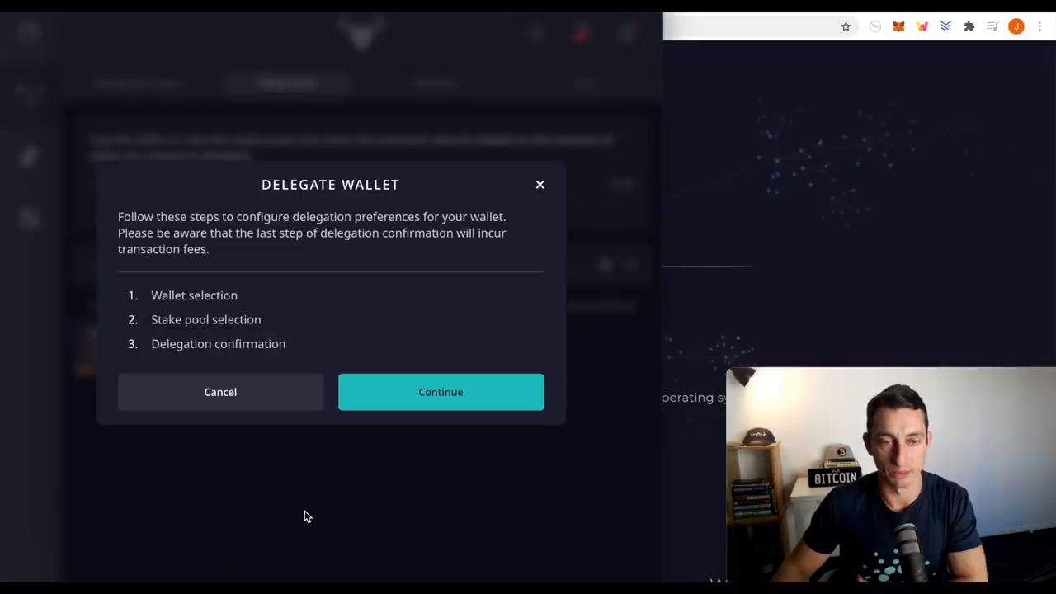
{"action": "left_click", "coordinate": [441, 392]}
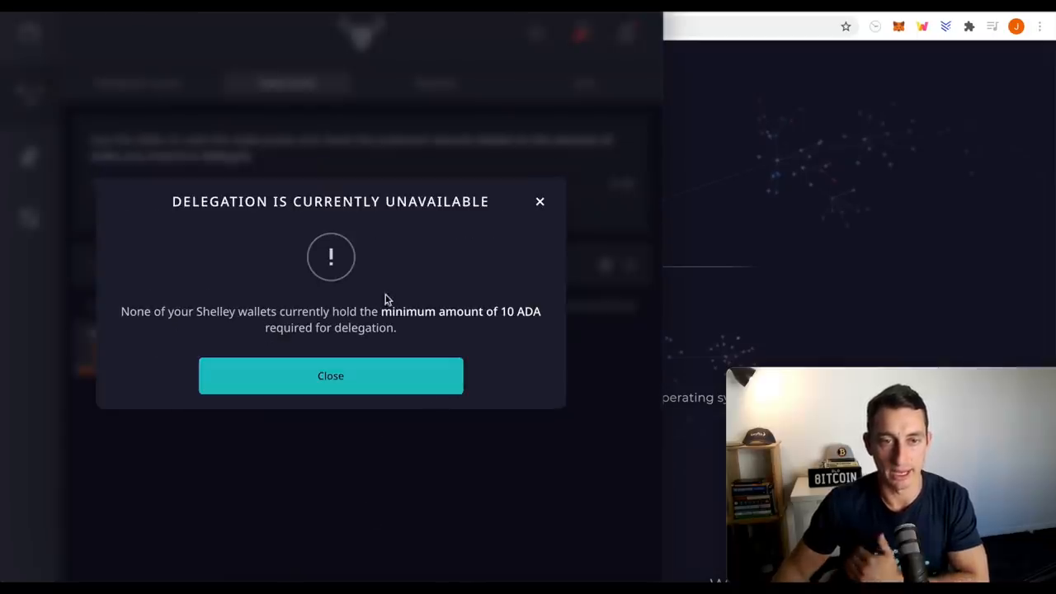
{"action": "mouse_move", "coordinate": [371, 293]}
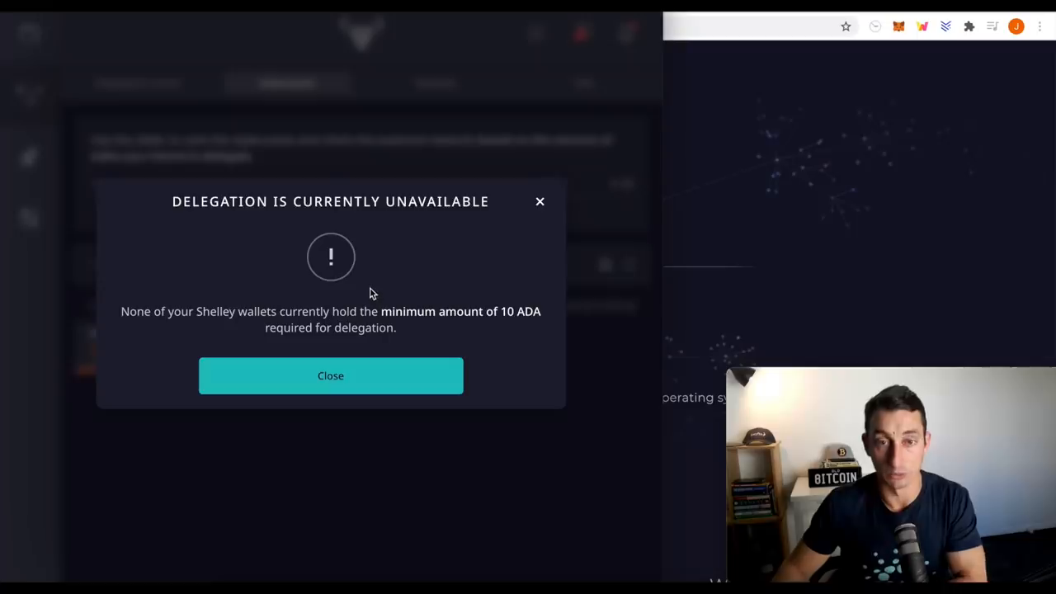
{"action": "mouse_move", "coordinate": [507, 318]}
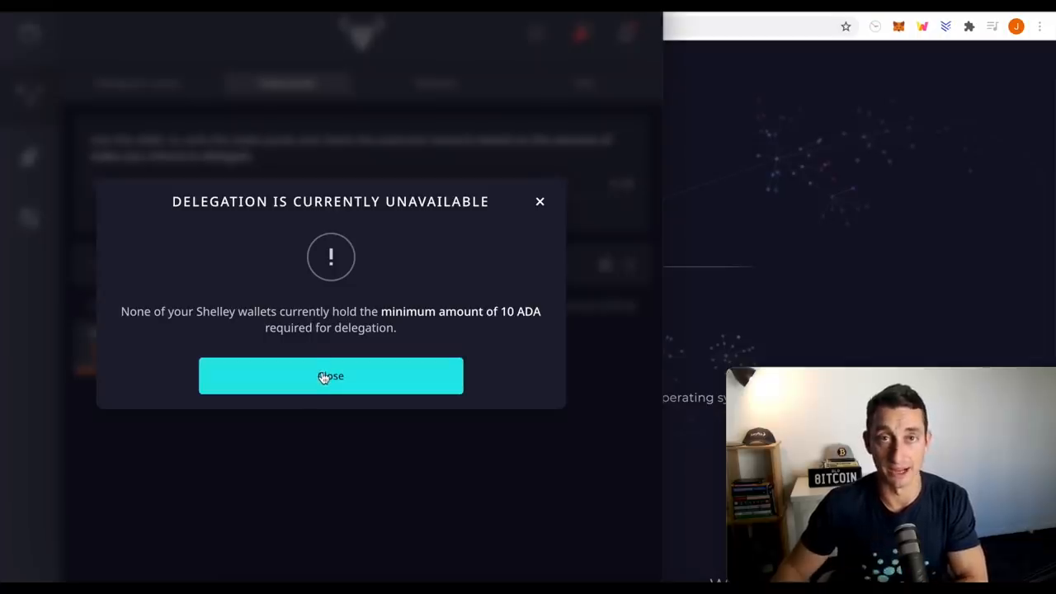
{"action": "left_click", "coordinate": [330, 377]}
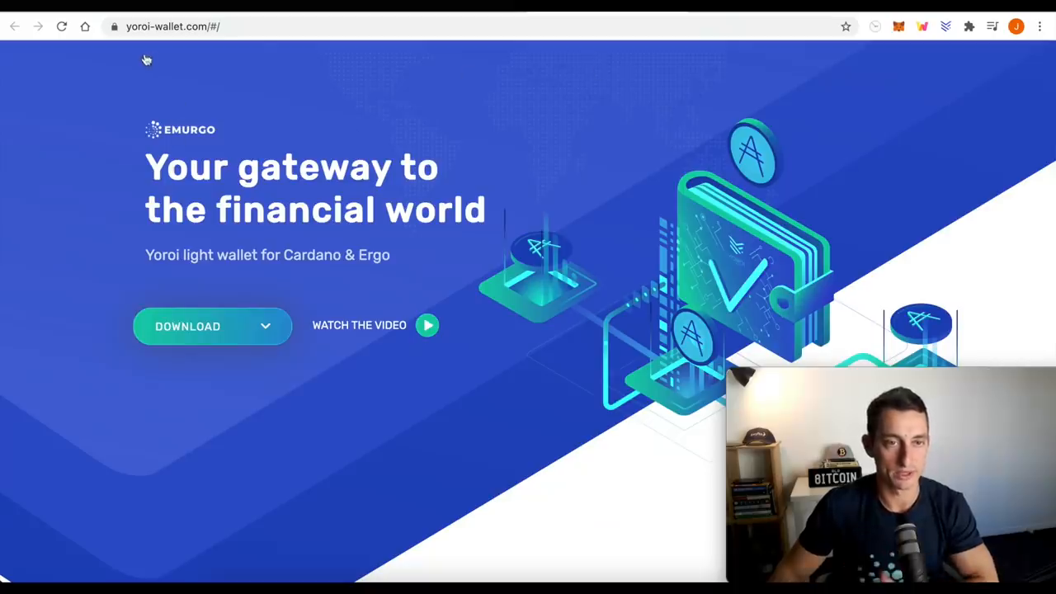
Show the Download dropdown listing Chrome, Edge, Firefox, Android and iOS
{"action": "left_click", "coordinate": [212, 326]}
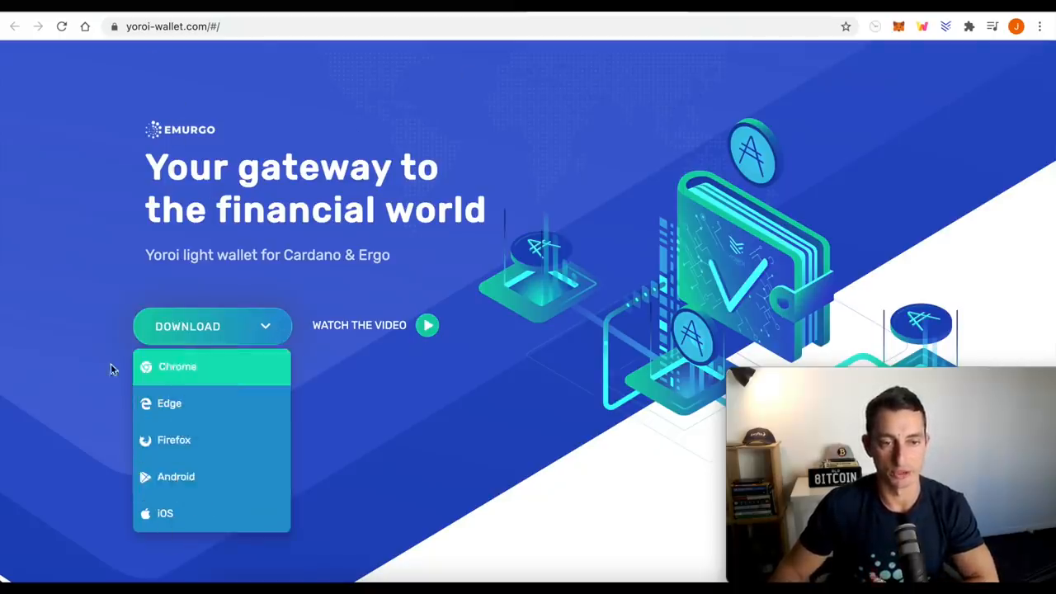
{"action": "mouse_move", "coordinate": [178, 366]}
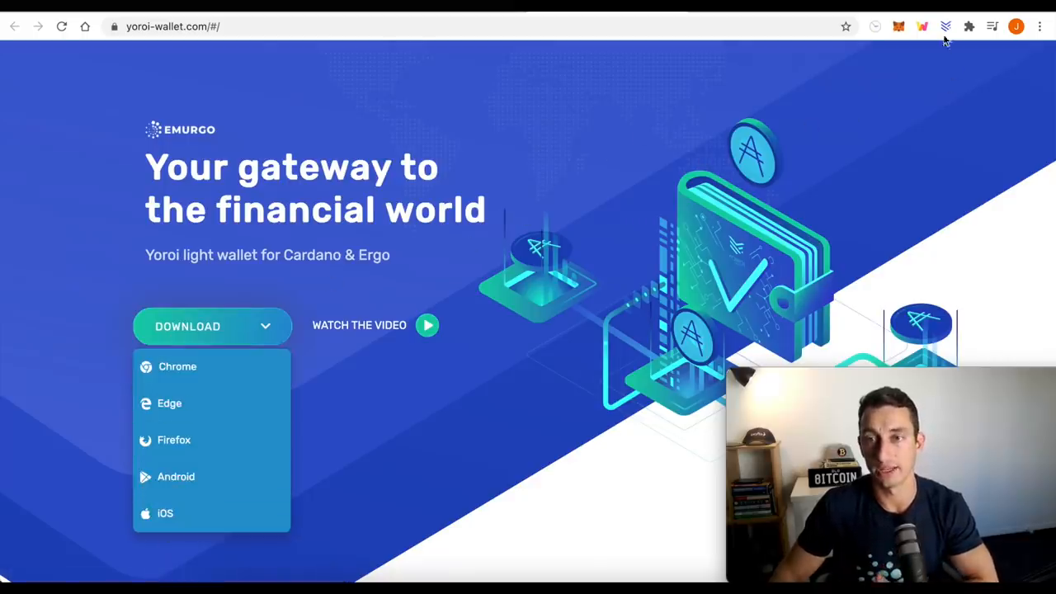
{"action": "mouse_move", "coordinate": [912, 89]}
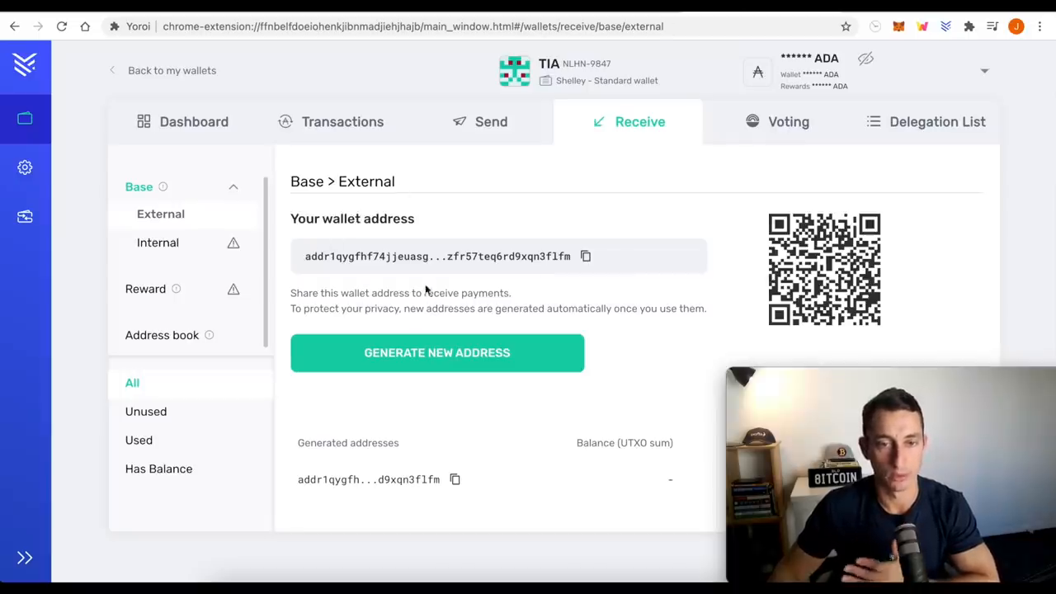
{"action": "mouse_move", "coordinate": [585, 256]}
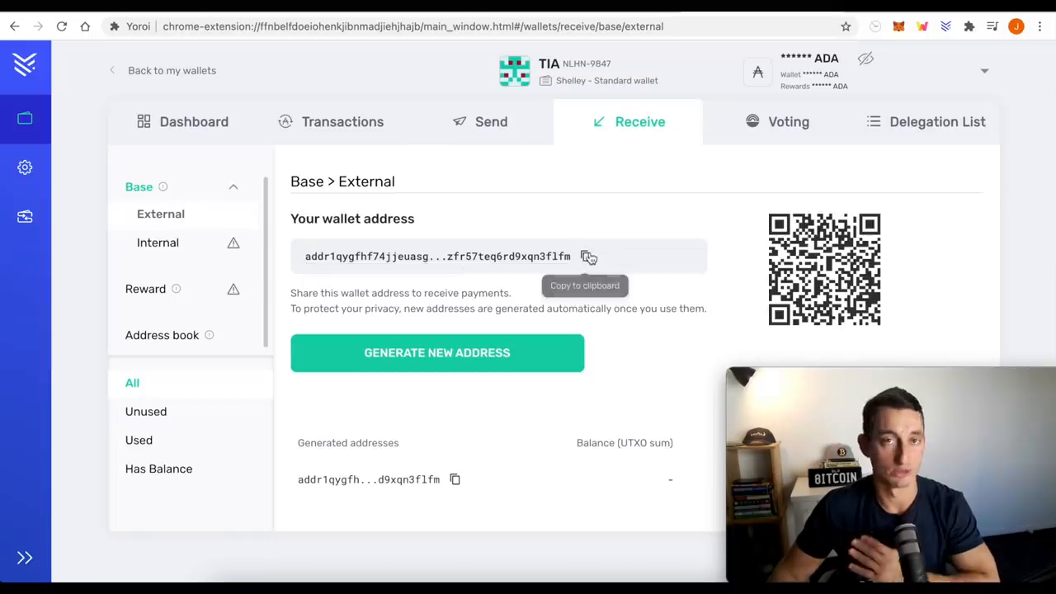
{"action": "mouse_move", "coordinate": [587, 256]}
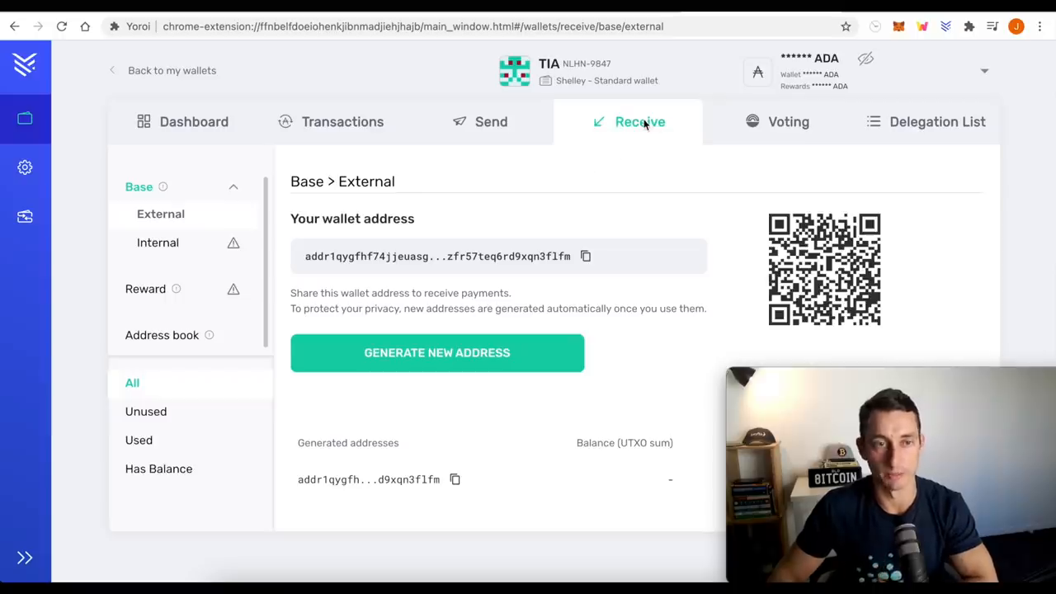
{"action": "mouse_move", "coordinate": [609, 142]}
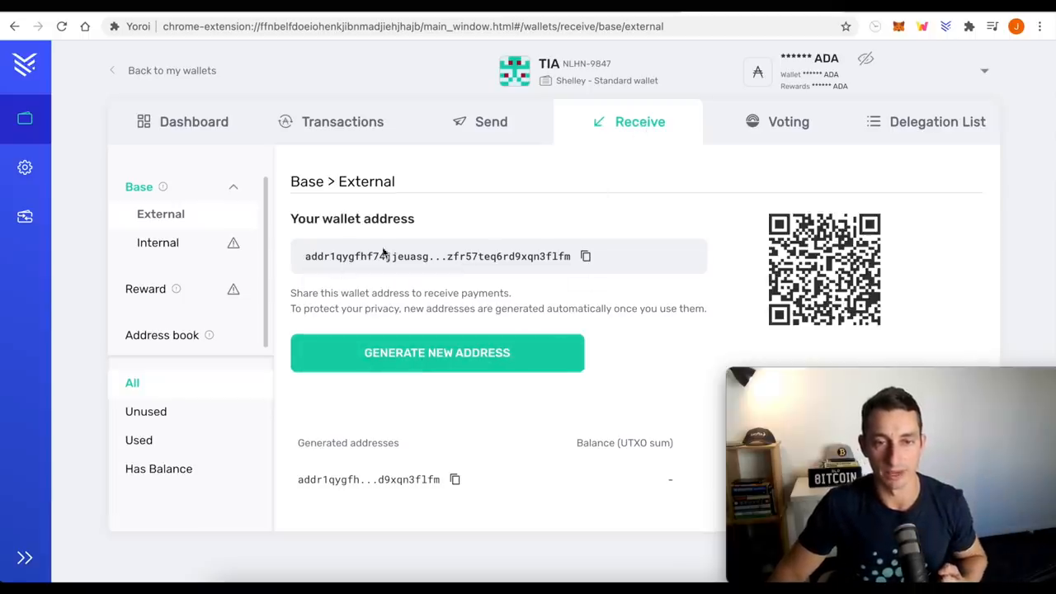
{"action": "mouse_move", "coordinate": [586, 256]}
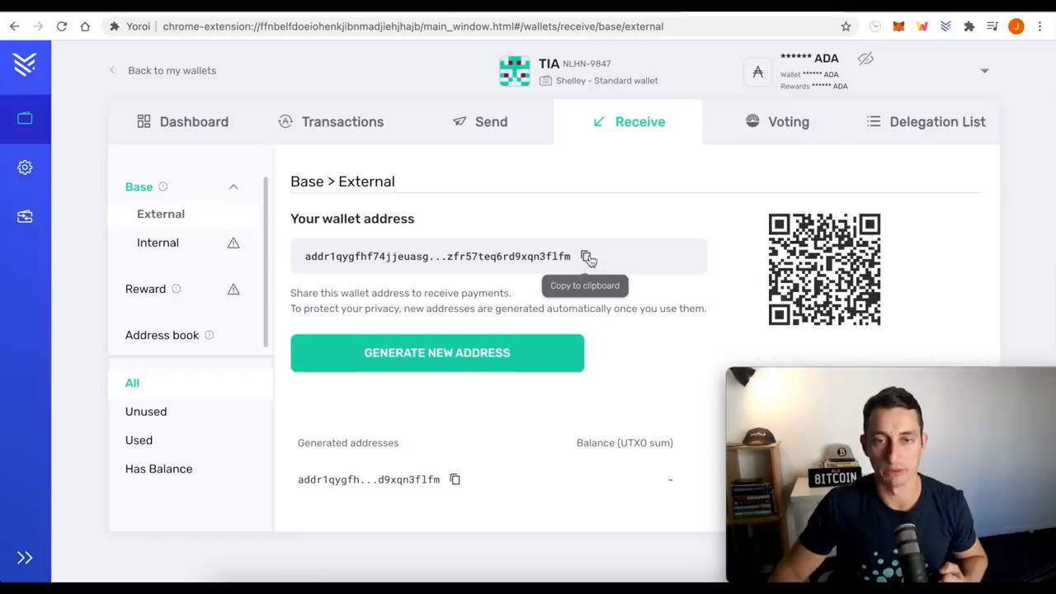
{"action": "mouse_move", "coordinate": [813, 215]}
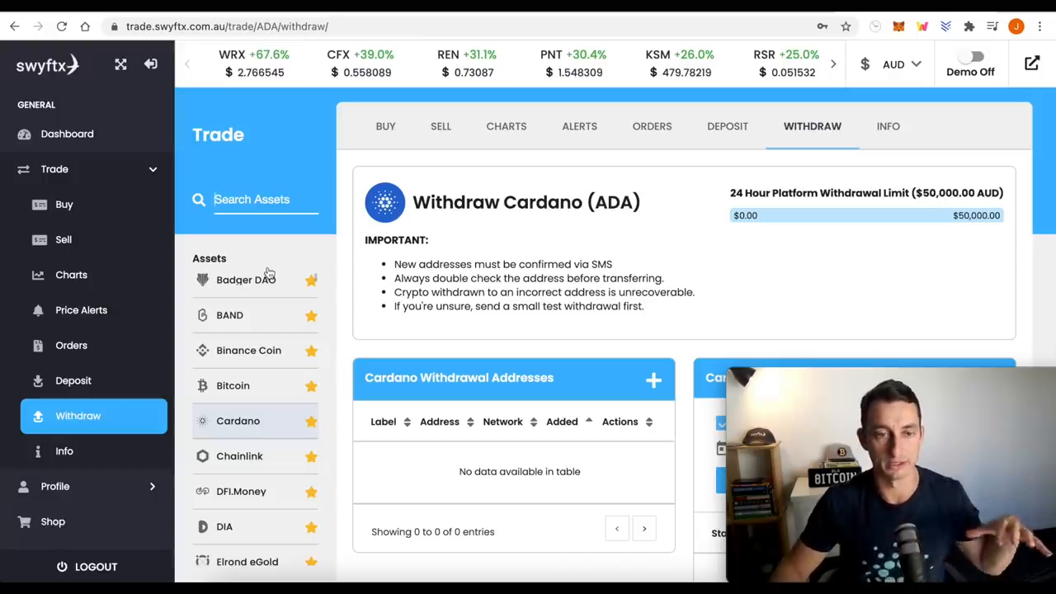
Open the New Withdraw Address form under Cardano Withdrawal Addresses
{"action": "left_click", "coordinate": [256, 199]}
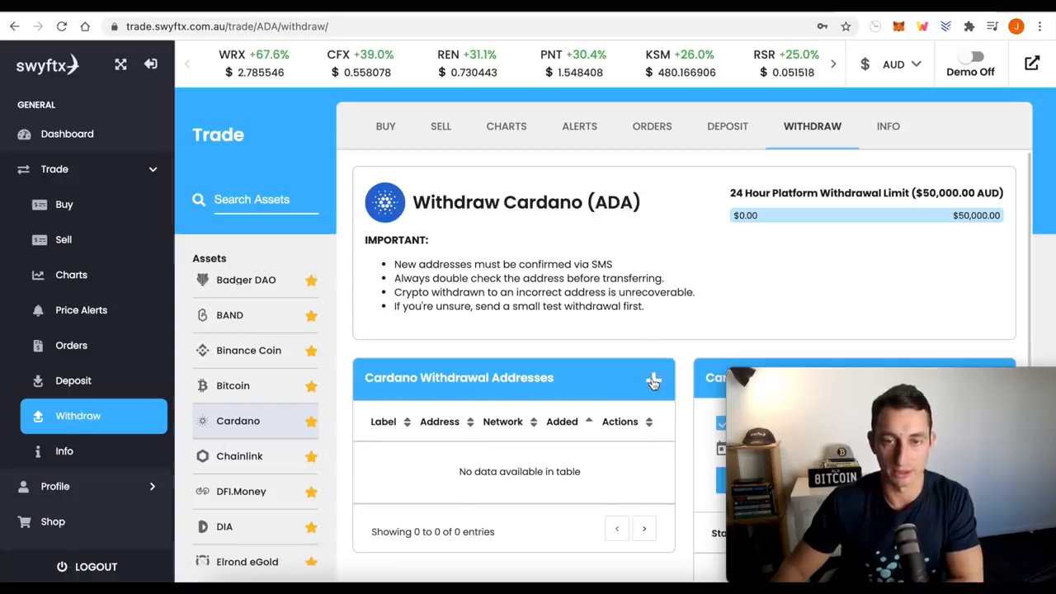
{"action": "left_click", "coordinate": [653, 382]}
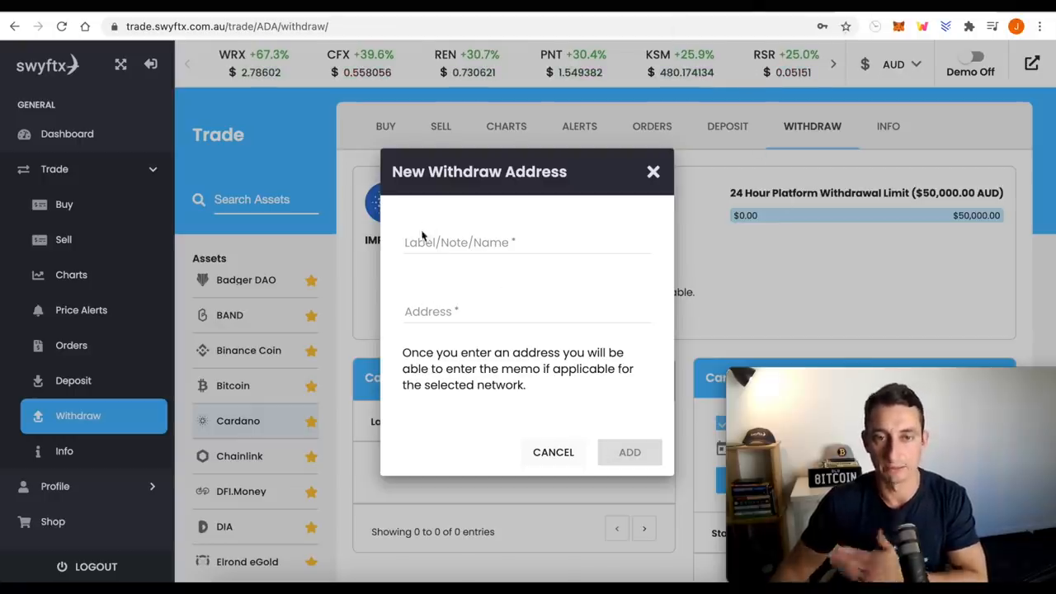
{"action": "mouse_move", "coordinate": [401, 427]}
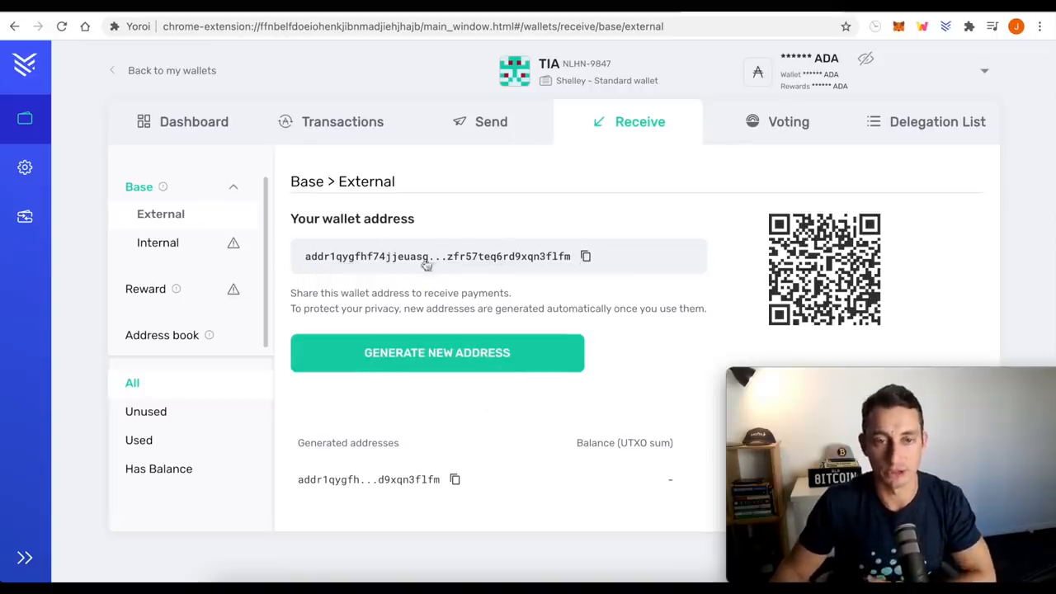
{"action": "mouse_move", "coordinate": [659, 233]}
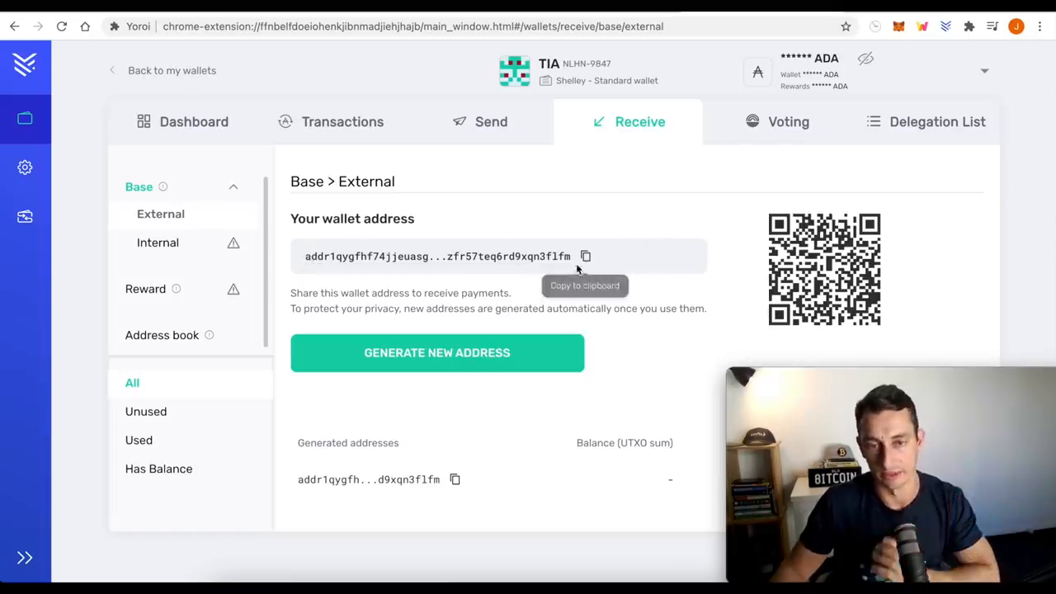
{"action": "mouse_move", "coordinate": [600, 231]}
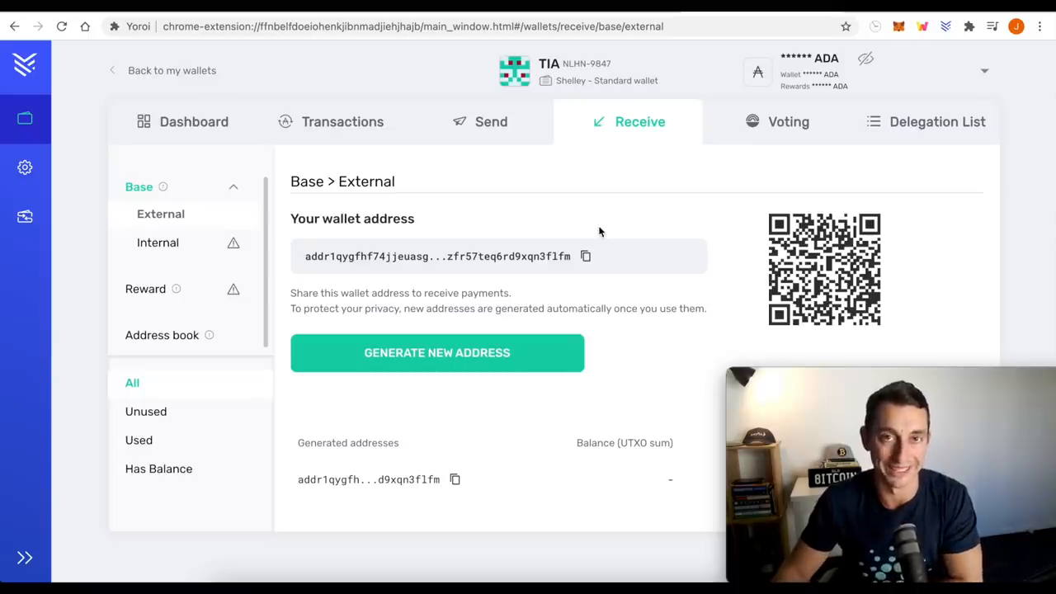
{"action": "mouse_move", "coordinate": [708, 205]}
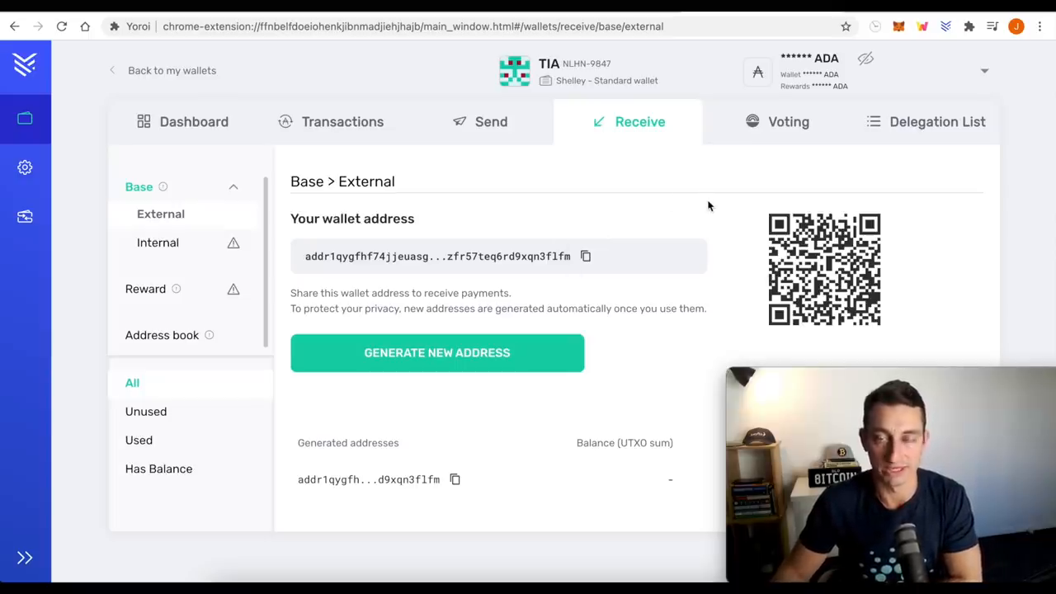
{"action": "mouse_move", "coordinate": [705, 206]}
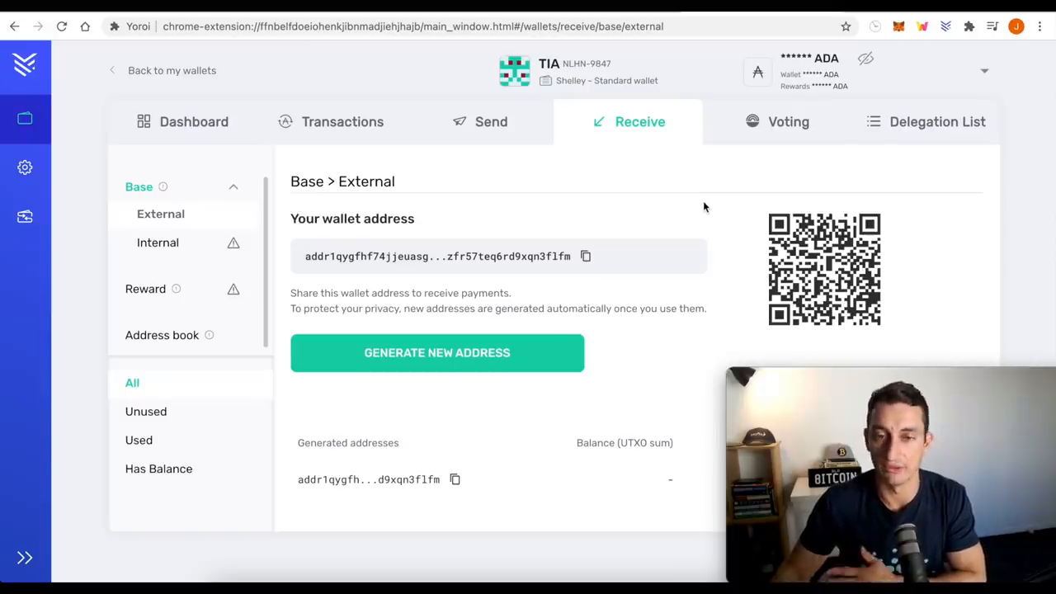
{"action": "mouse_move", "coordinate": [672, 213]}
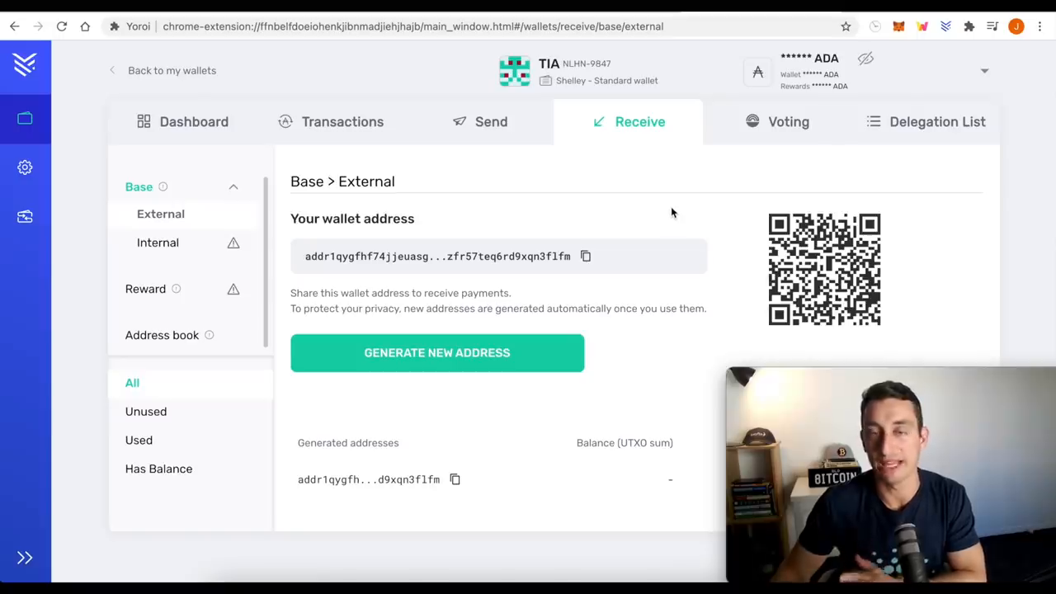
{"action": "mouse_move", "coordinate": [660, 216]}
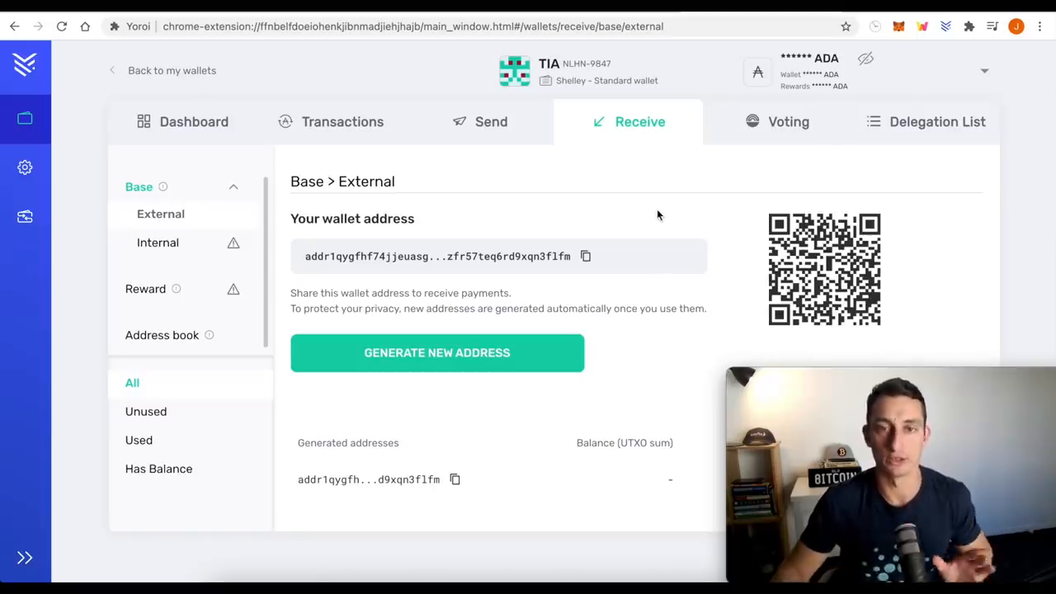
{"action": "mouse_move", "coordinate": [737, 287]}
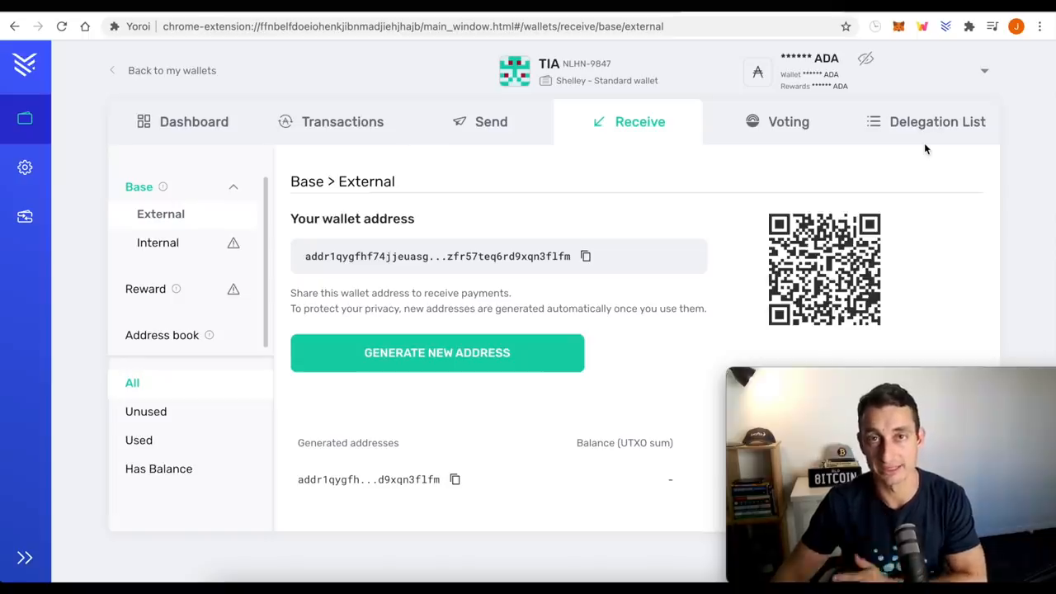
{"action": "mouse_move", "coordinate": [891, 135]}
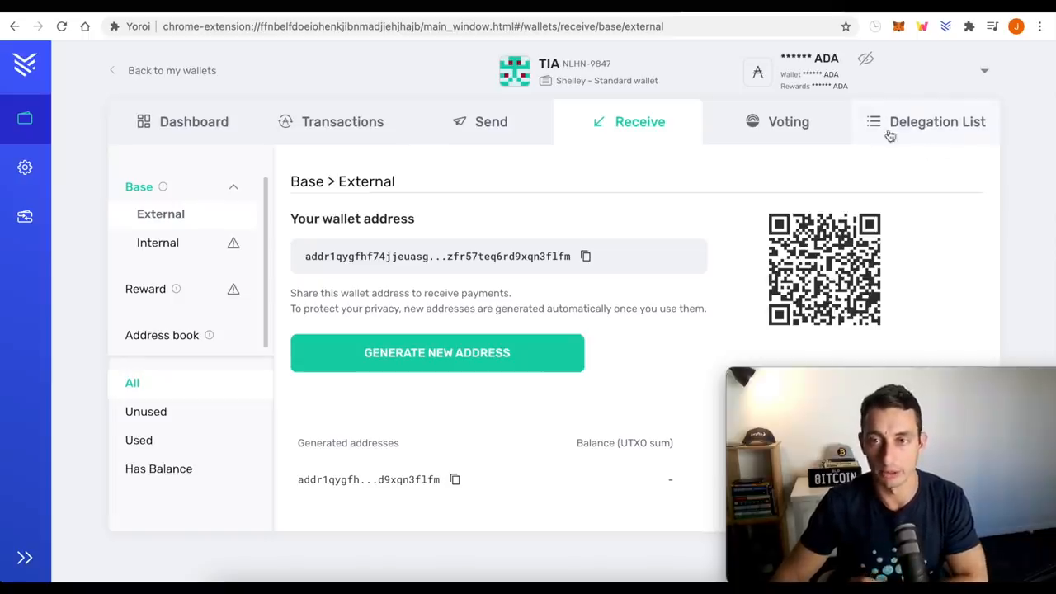
Search the Delegation List for 'TI' and scroll through the matching stake pools
{"action": "left_click", "coordinate": [936, 122]}
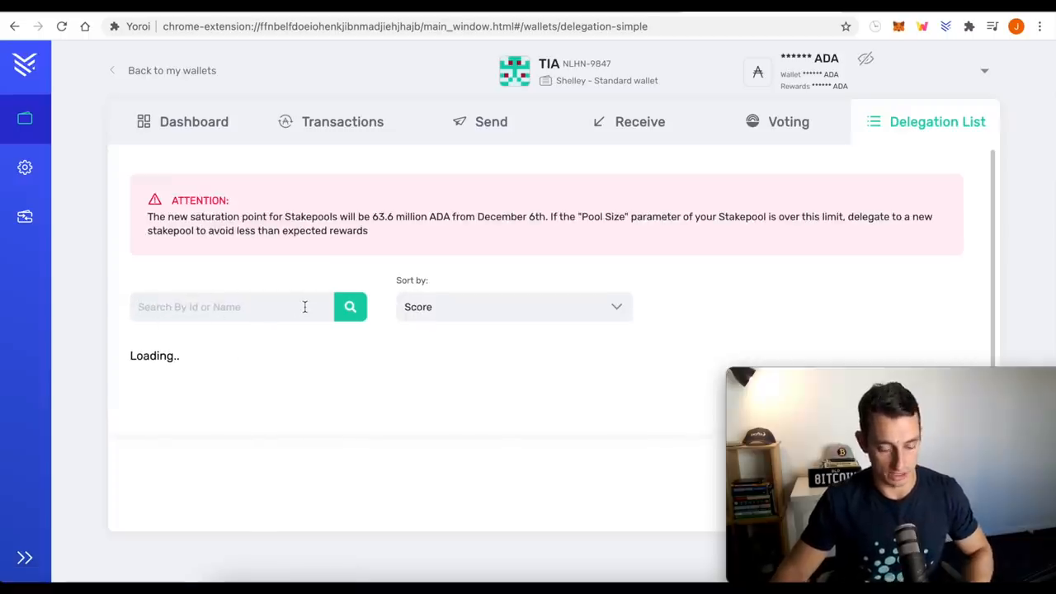
{"action": "type", "text": "TIA"}
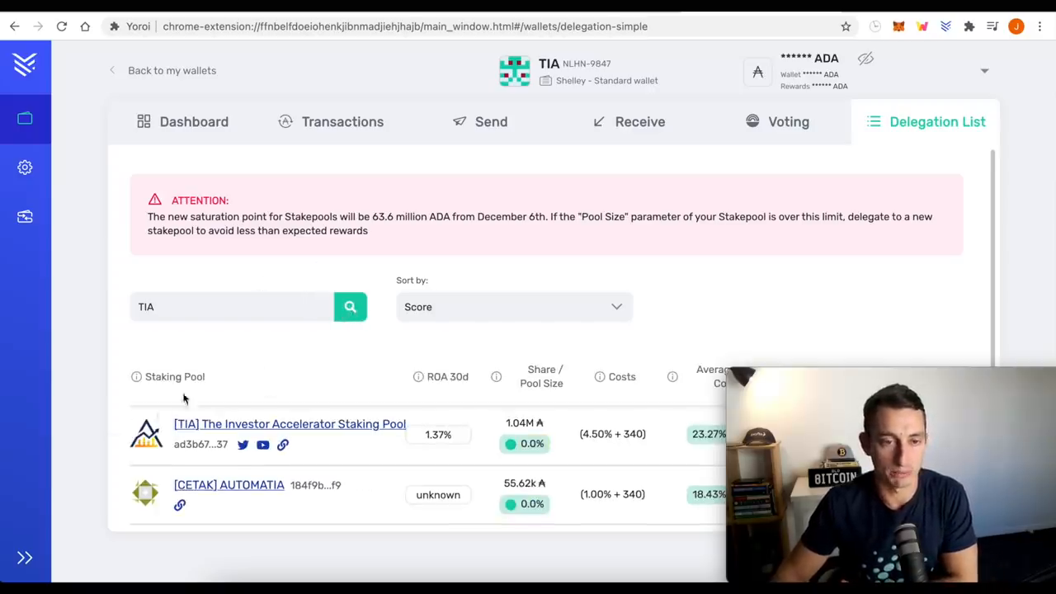
{"action": "scroll", "scroll_direction": "down", "scroll_amount": 3}
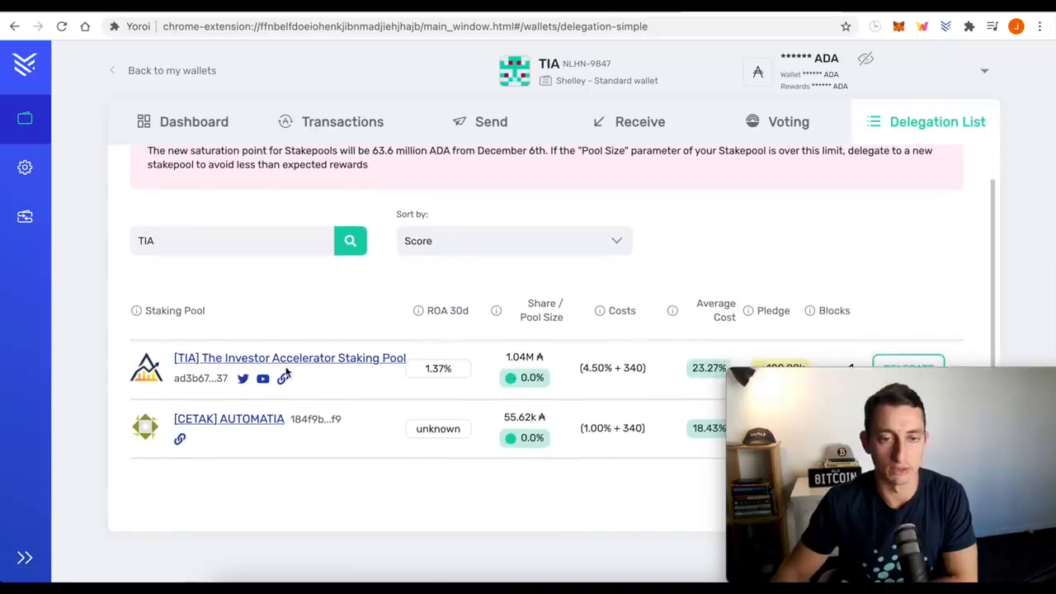
{"action": "mouse_move", "coordinate": [247, 363]}
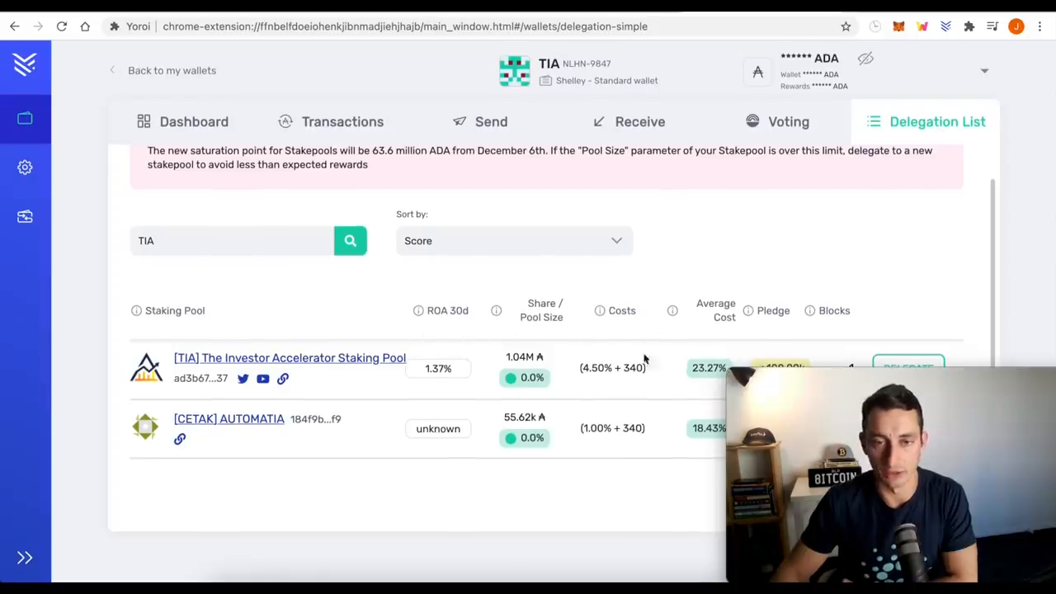
{"action": "mouse_move", "coordinate": [399, 312]}
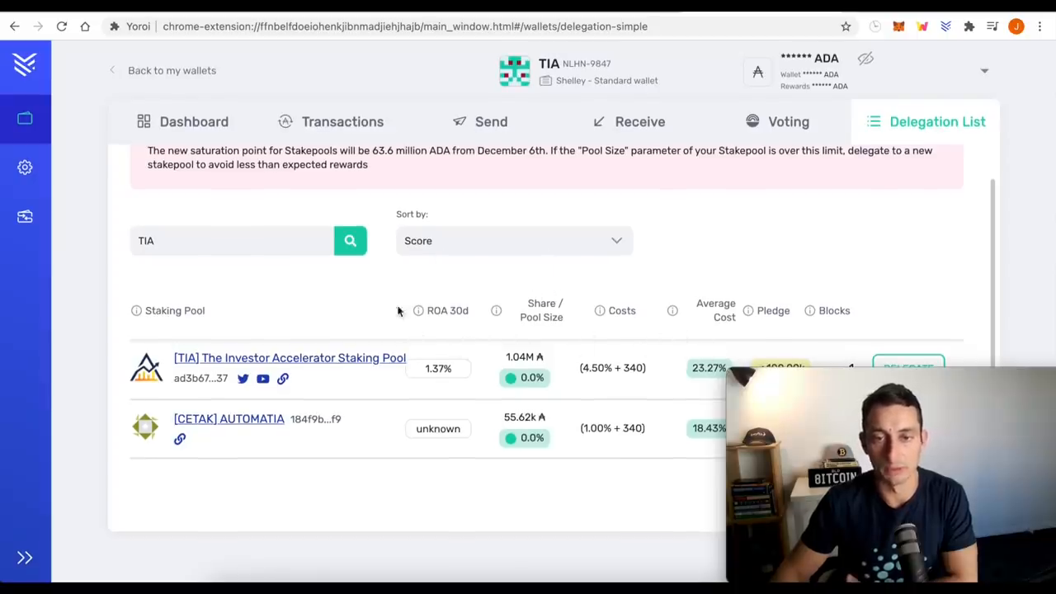
{"action": "mouse_move", "coordinate": [325, 309]}
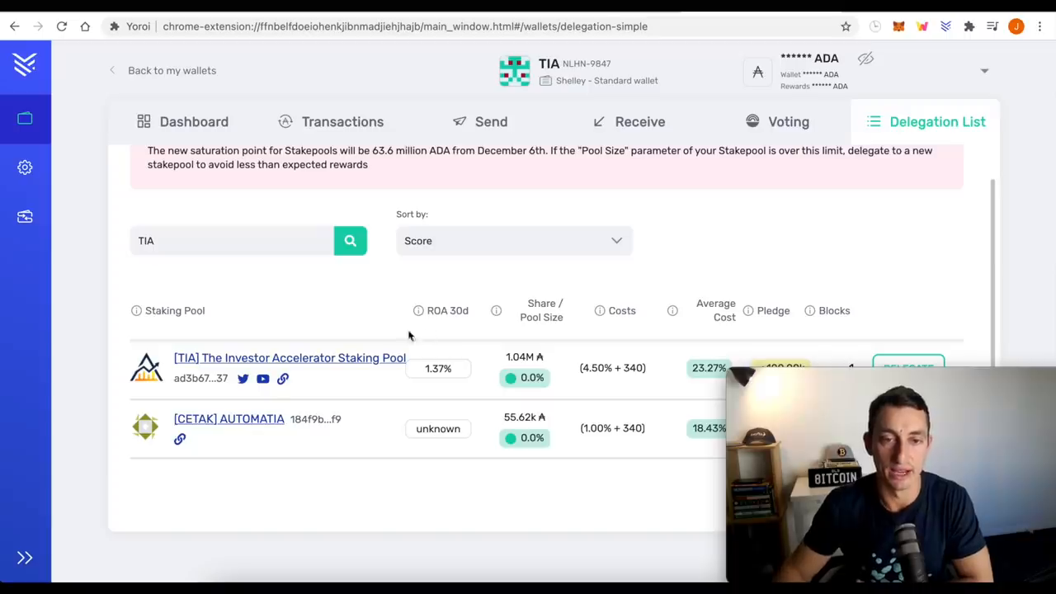
{"action": "mouse_move", "coordinate": [251, 306]}
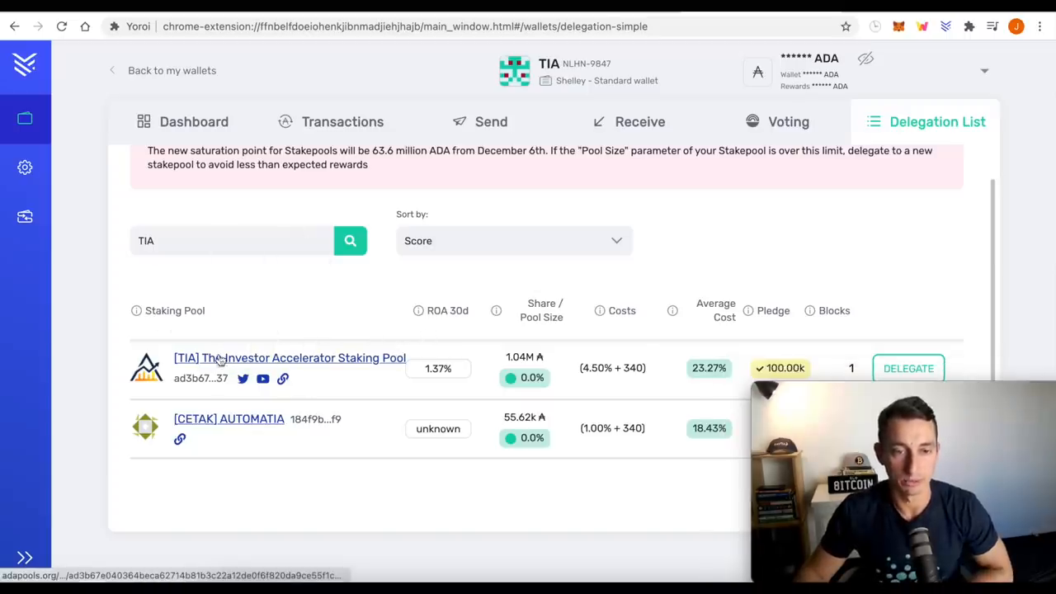
{"action": "mouse_move", "coordinate": [244, 380]}
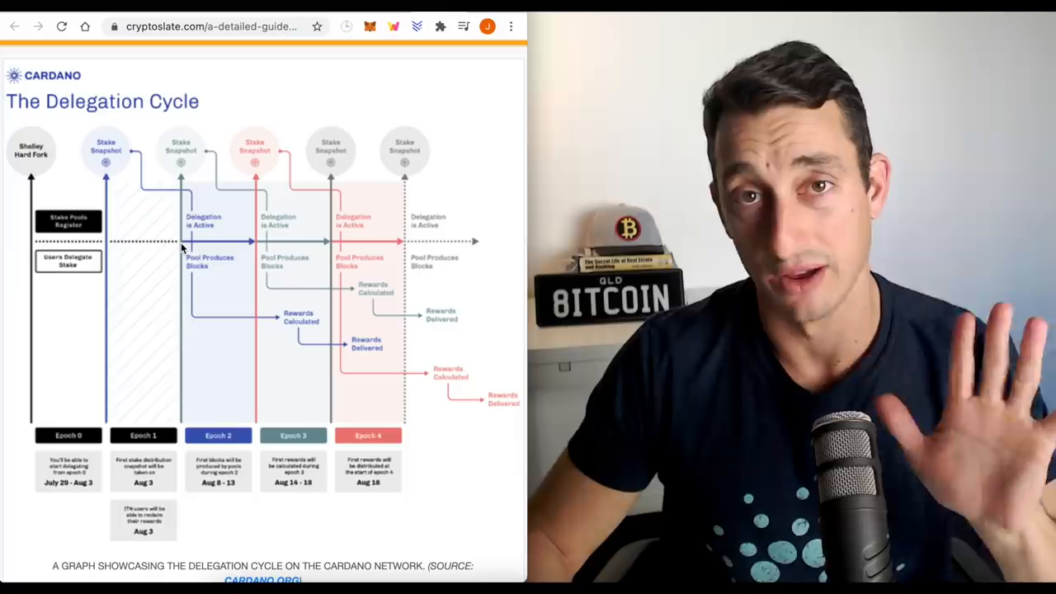
{"action": "mouse_move", "coordinate": [114, 306]}
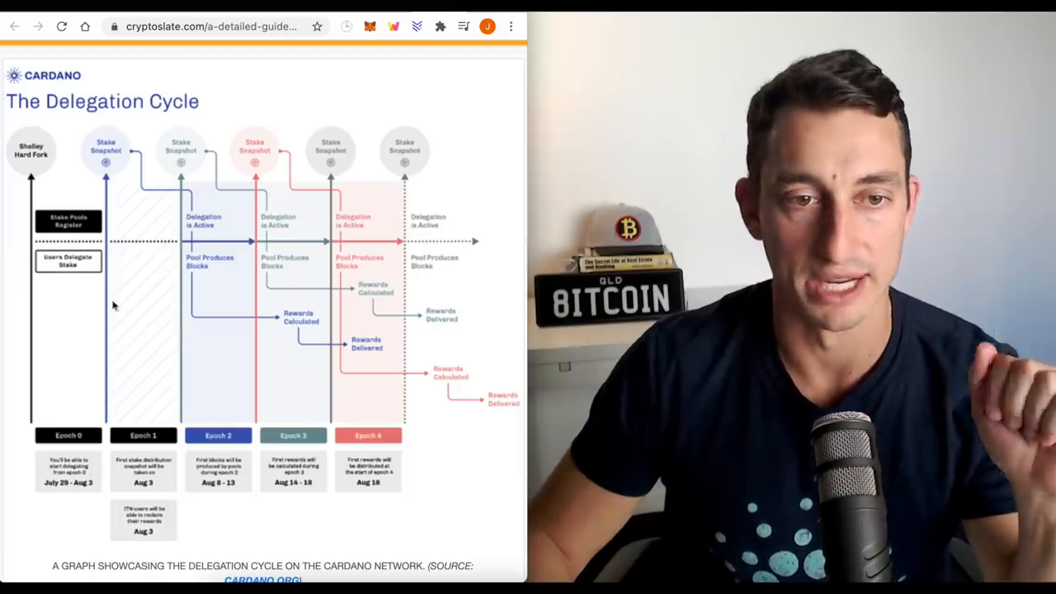
{"action": "mouse_move", "coordinate": [142, 260]}
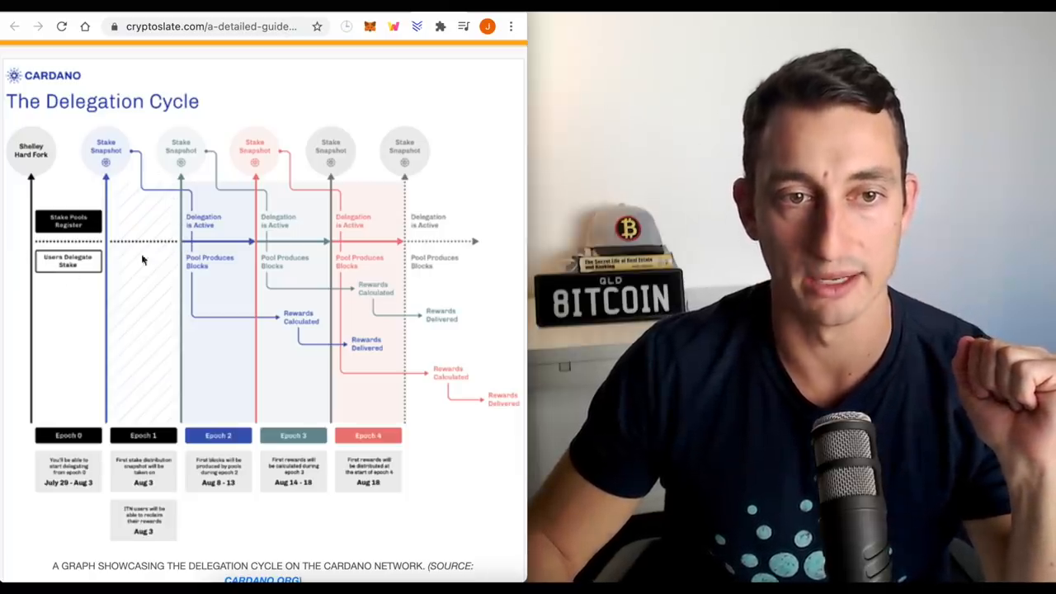